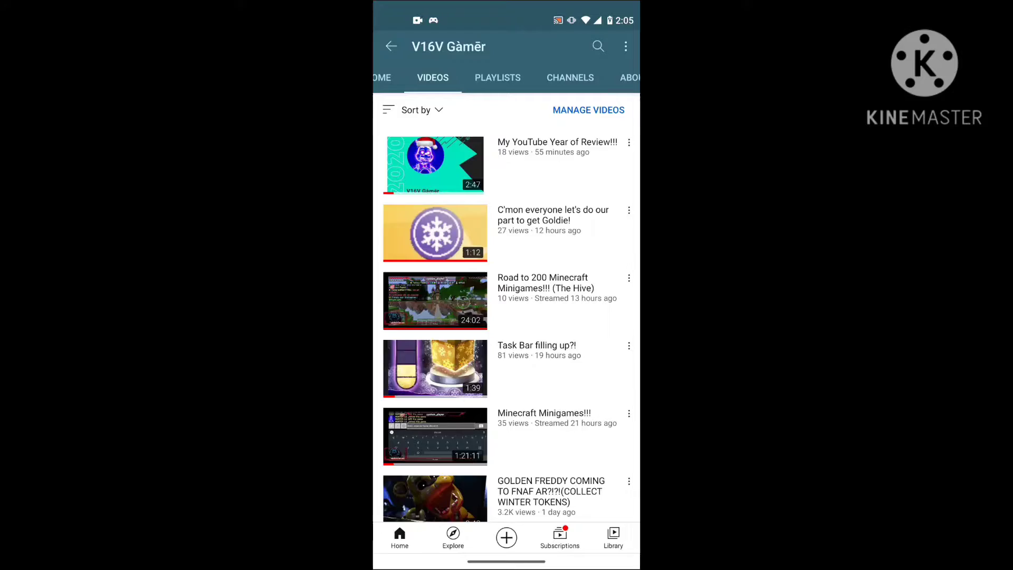
Step: Tap MANAGE VIDEOS on the Videos tab to open the channel's Your videos list
click(399, 78)
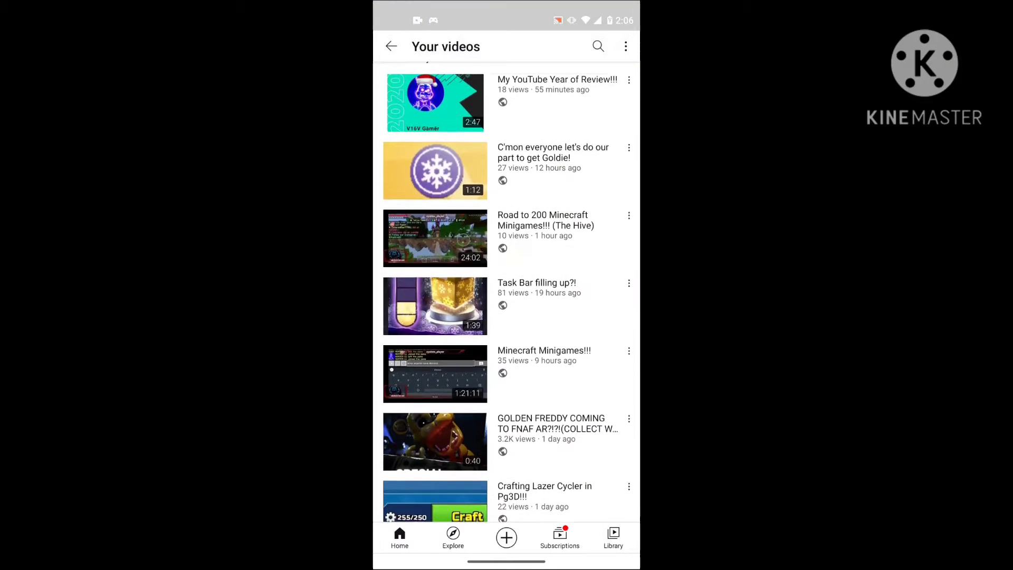
Step: Scroll down the Your videos list to uploads posted about two months ago
scroll(down, 3)
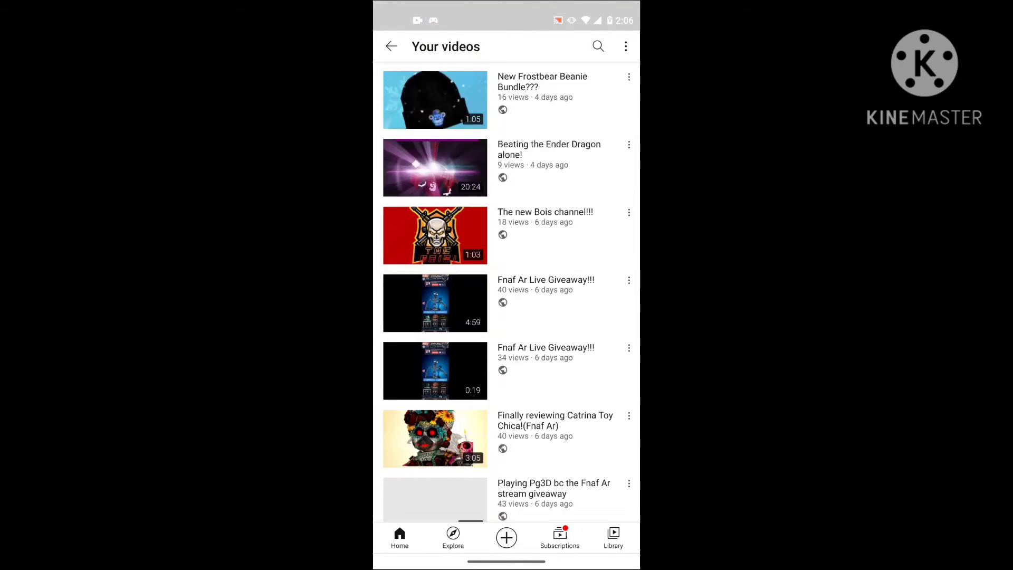
scroll(down, 3)
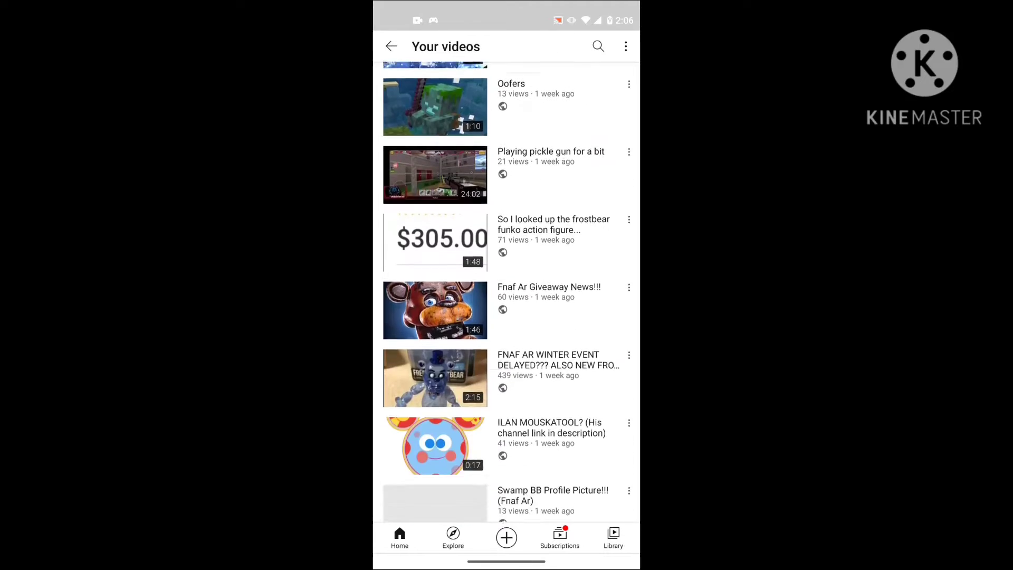
scroll(down, 3)
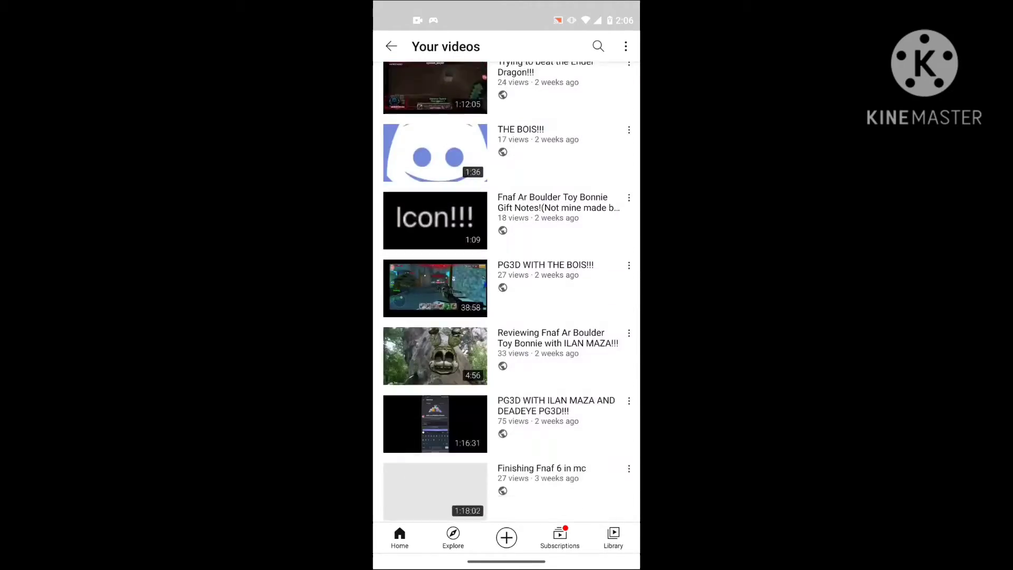
scroll(down, 3)
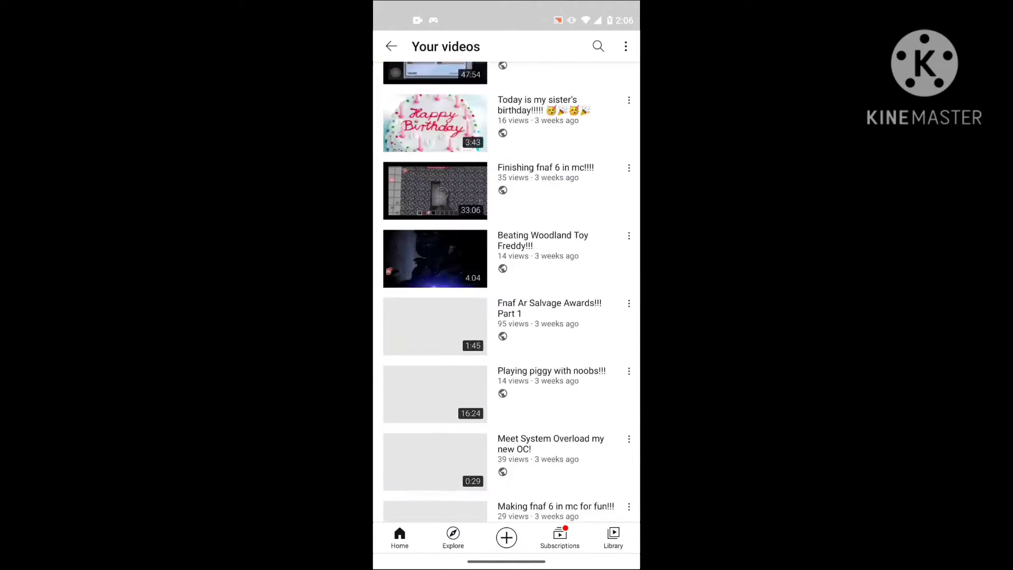
scroll(down, 3)
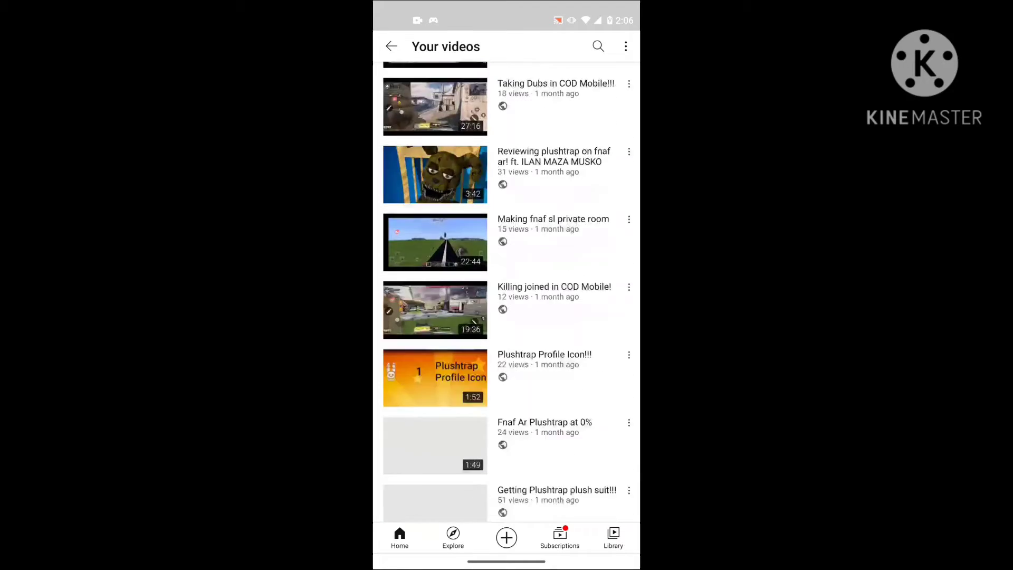
scroll(down, 3)
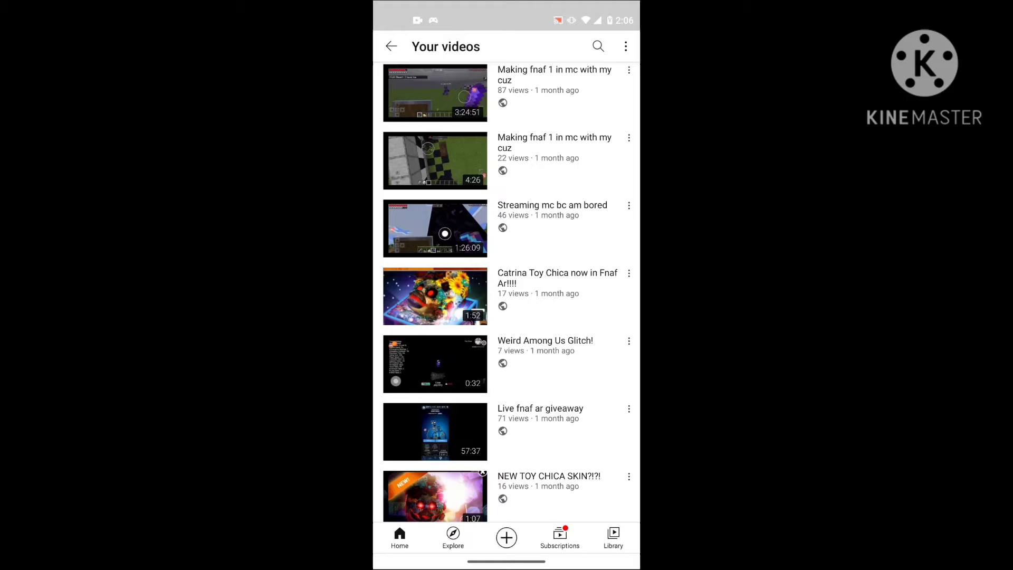
scroll(down, 3)
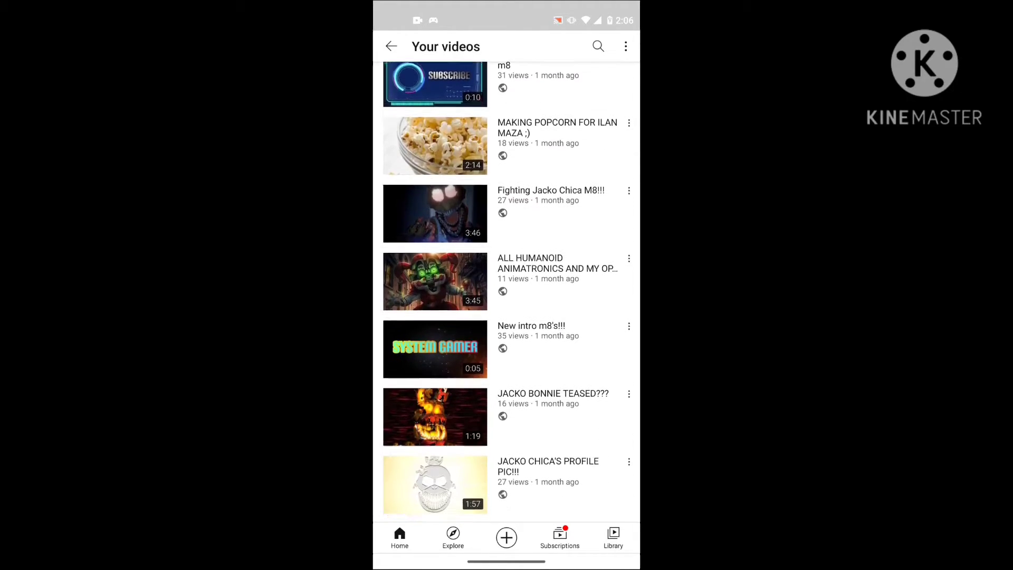
scroll(down, 3)
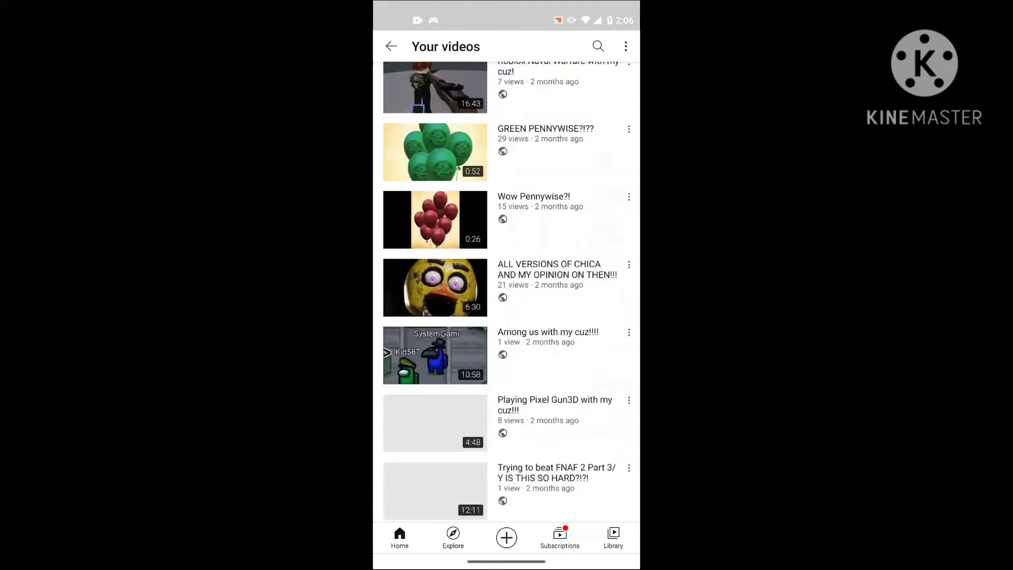
scroll(down, 3)
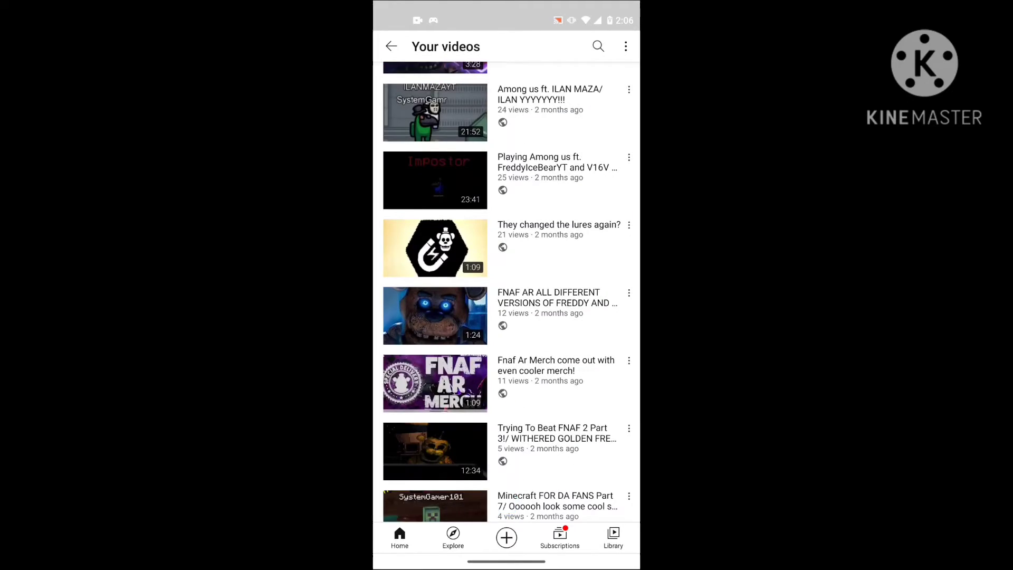
scroll(down, 3)
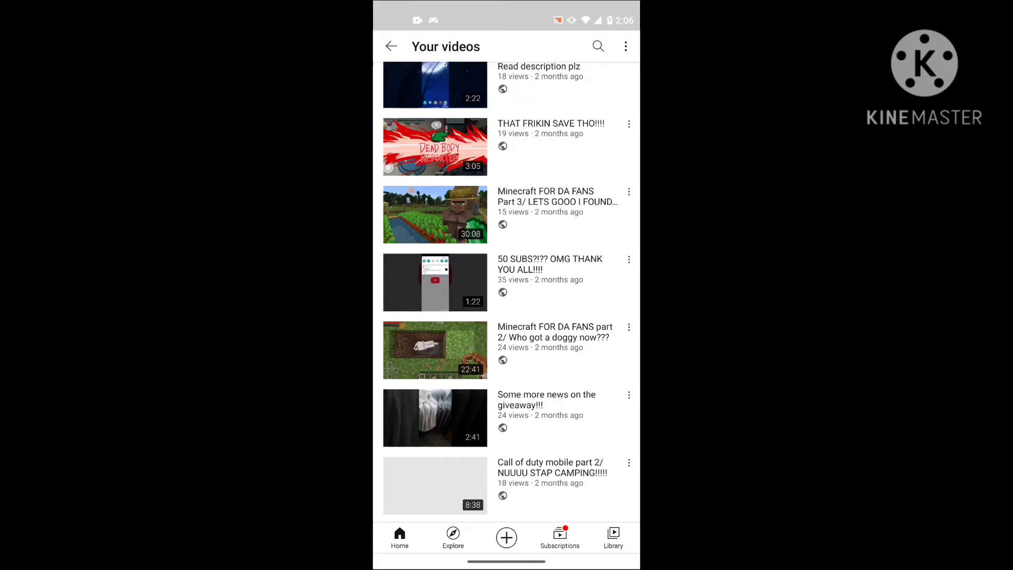
scroll(down, 3)
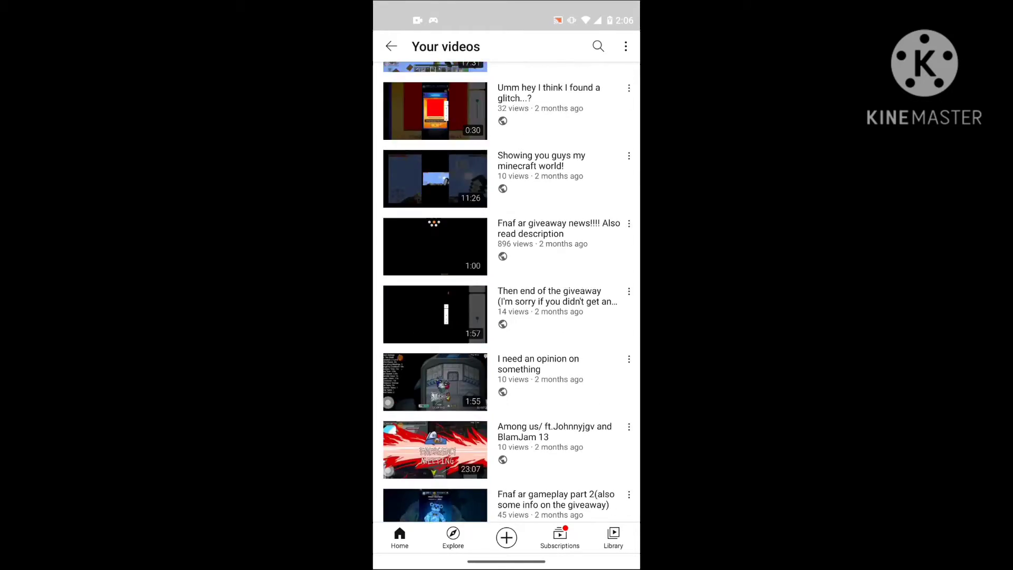
scroll(down, 3)
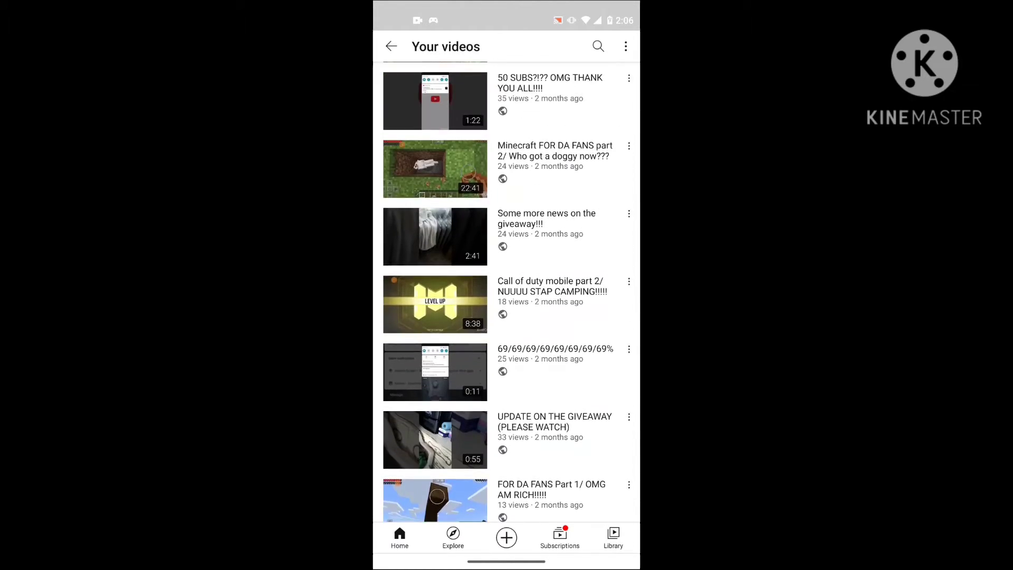
Step: Keep scrolling through the uploads, then decline the Discord incoming call banner
scroll(down, 3)
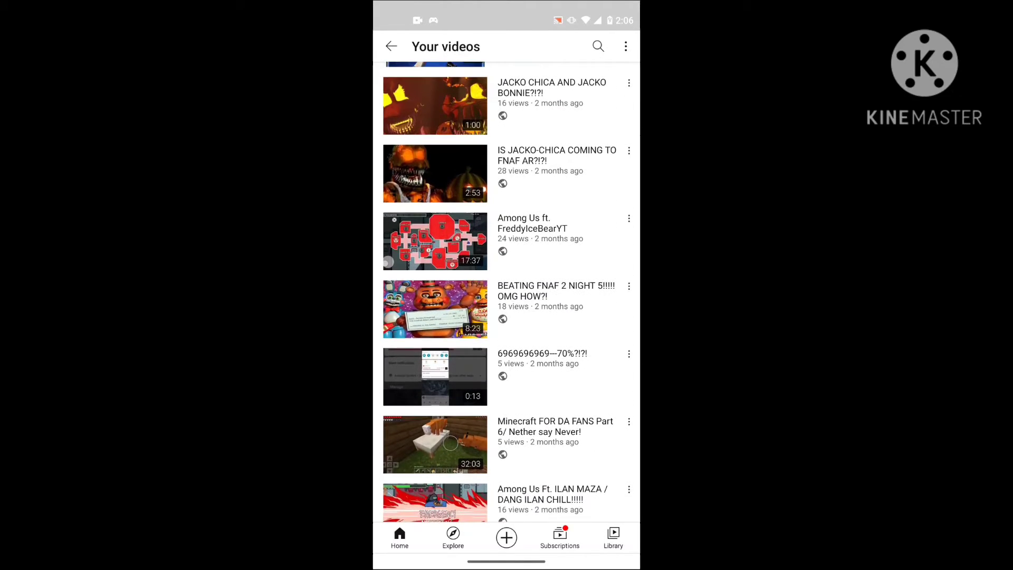
scroll(down, 3)
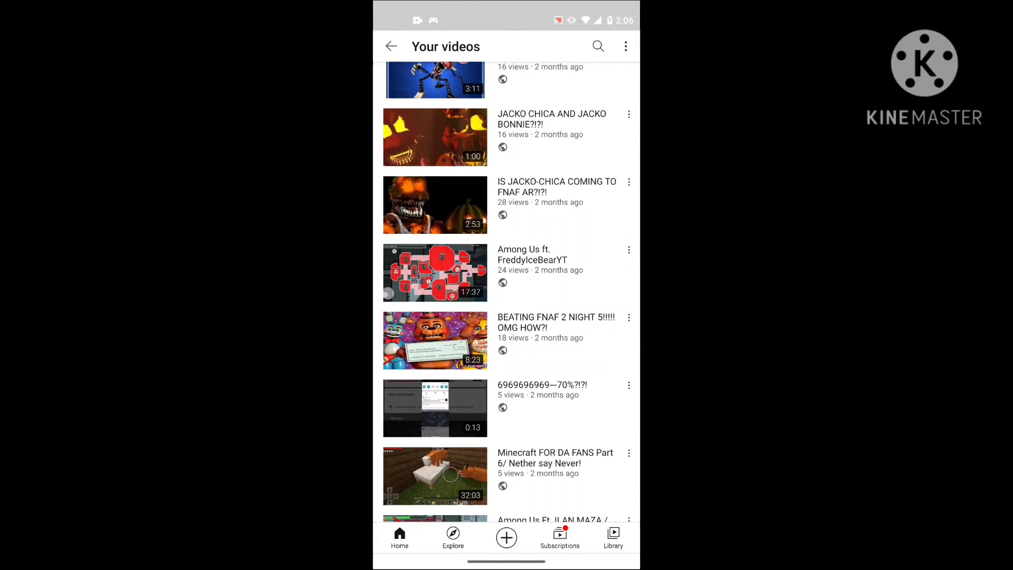
scroll(up, 3)
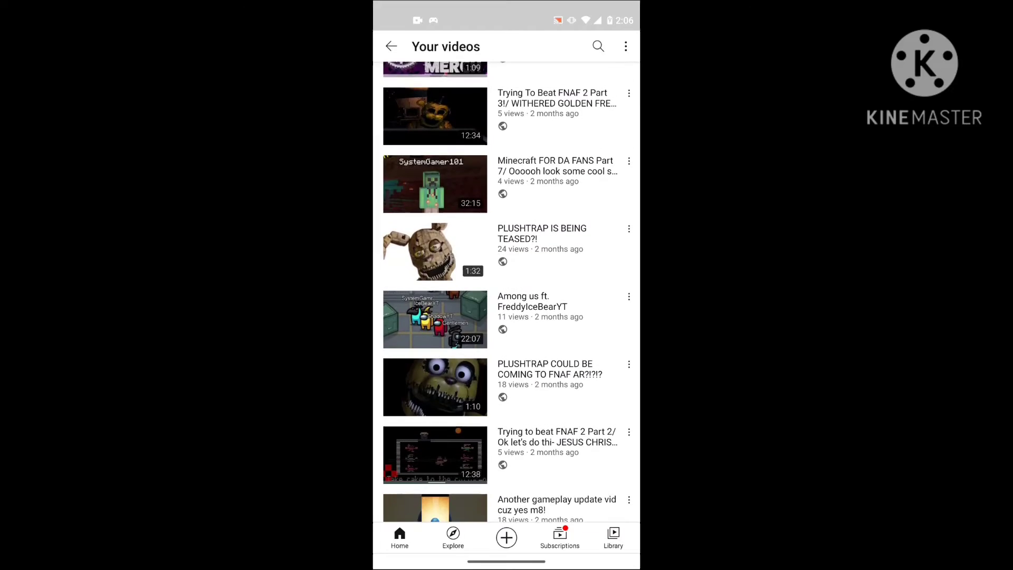
scroll(down, 3)
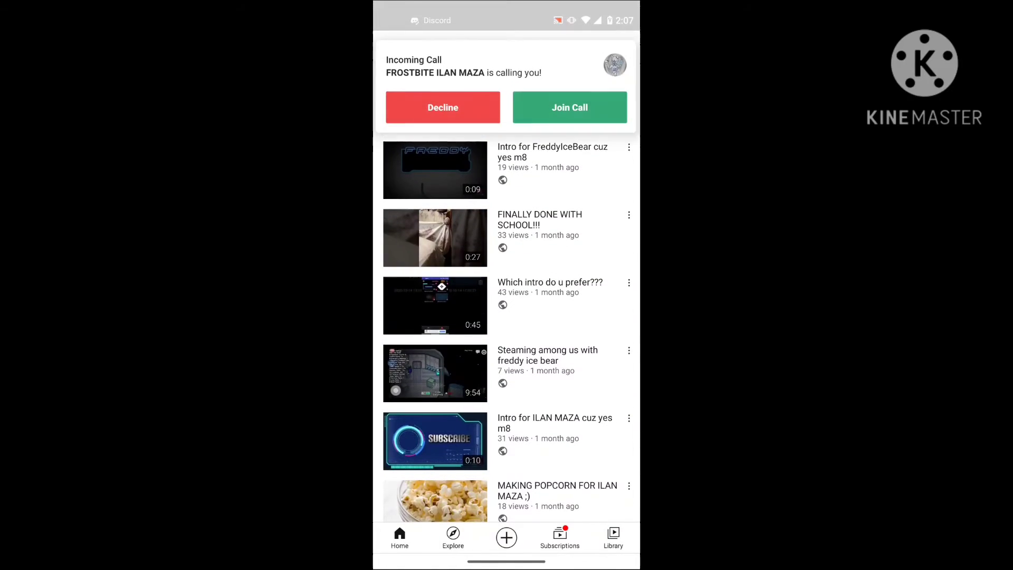
scroll(down, 3)
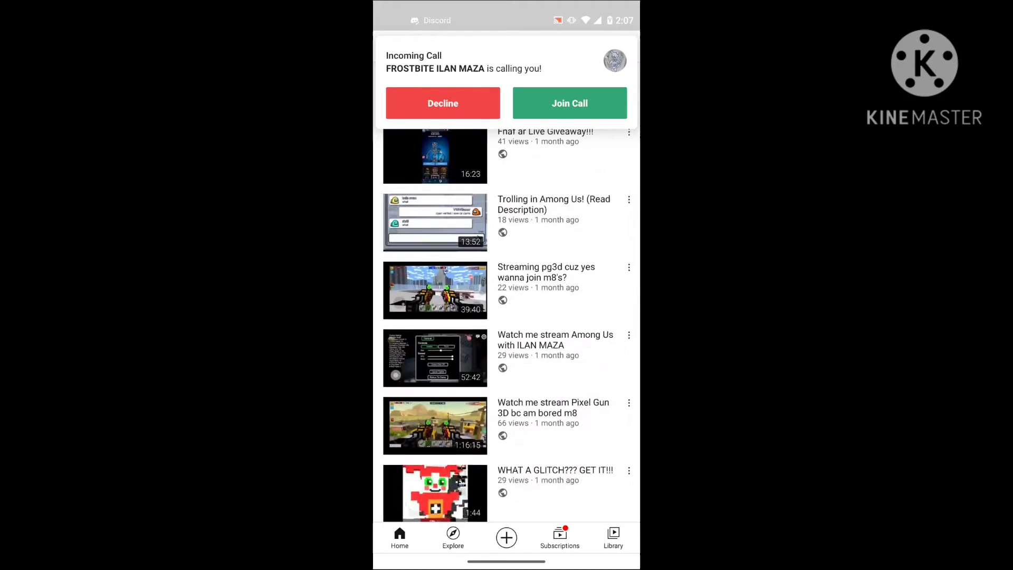
click(443, 102)
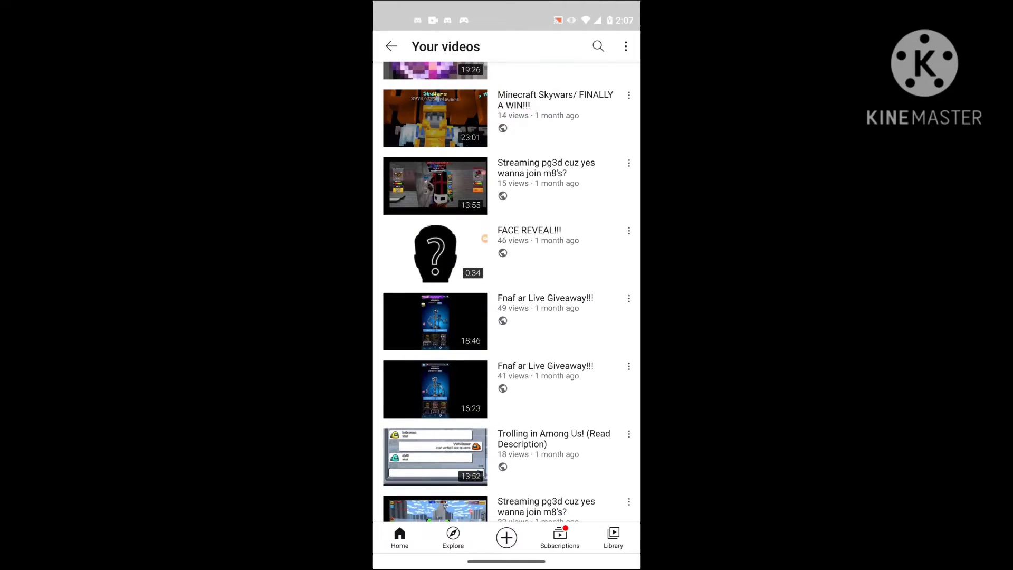